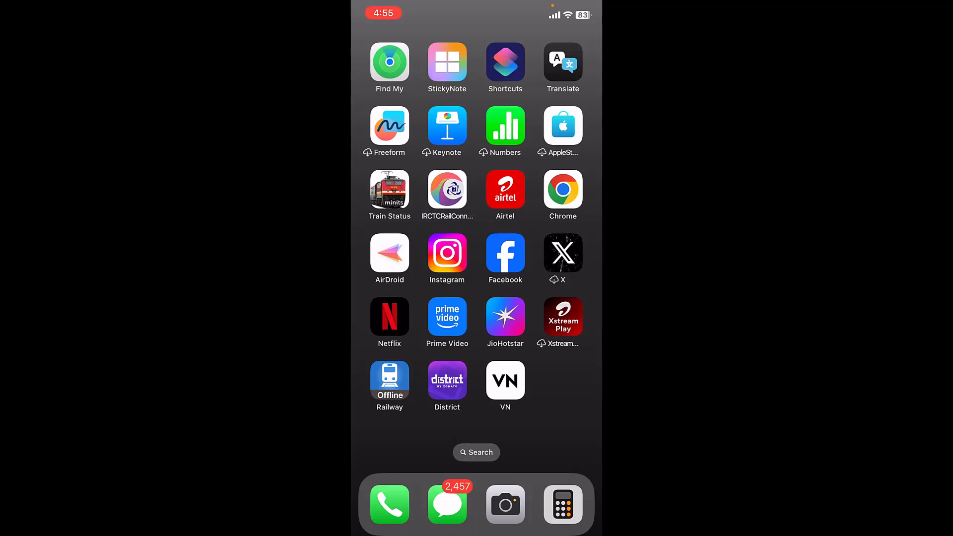
# Launch JioHotstar from the iOS Home Screen
pyautogui.click(505, 317)
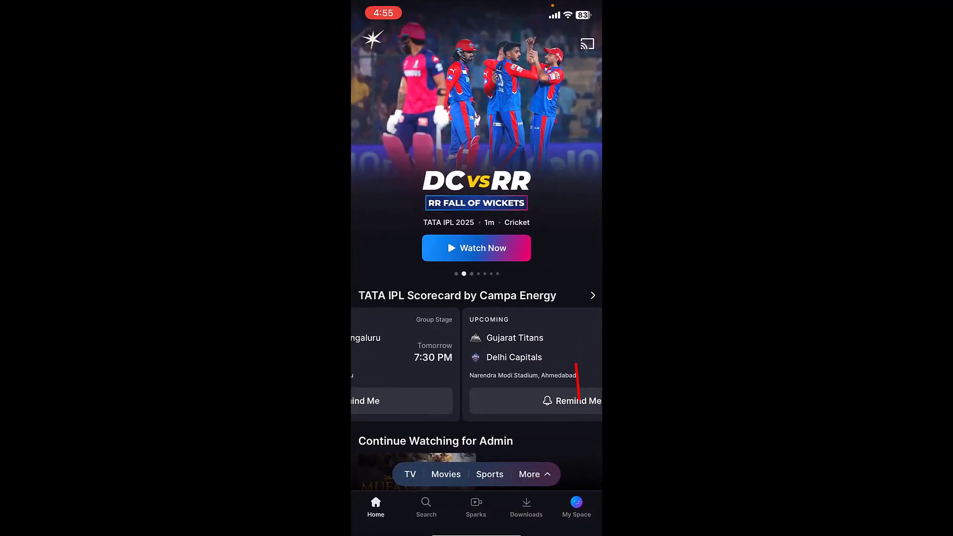
# Go to My Space and open Help & Settings to see connected devices
pyautogui.click(576, 502)
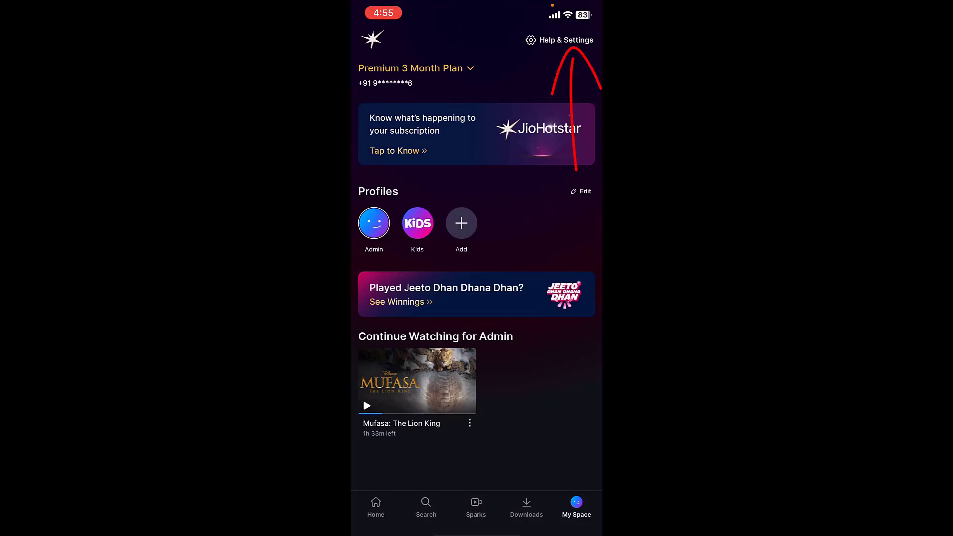
pyautogui.click(559, 39)
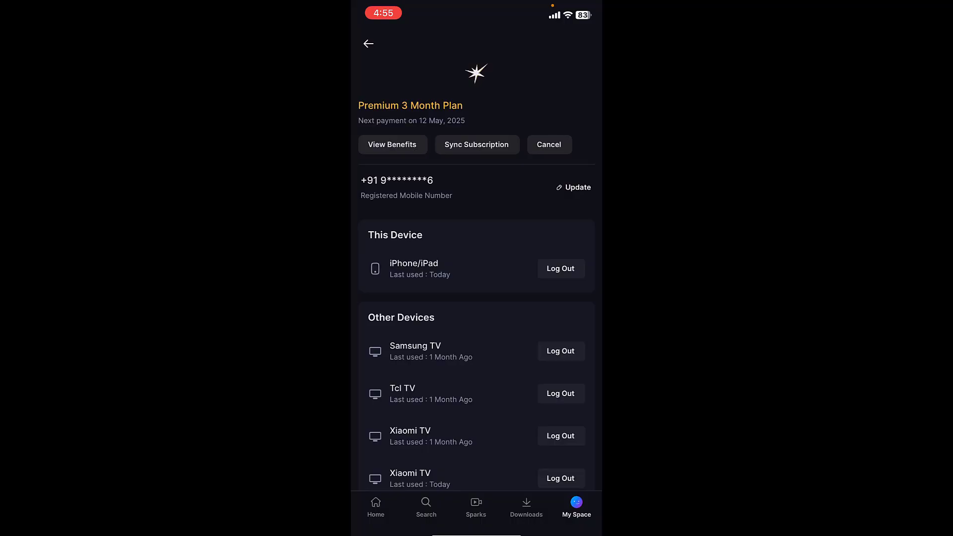
# Scroll to Other Devices and choose Log Out on a connected TV
pyautogui.scroll(-3)
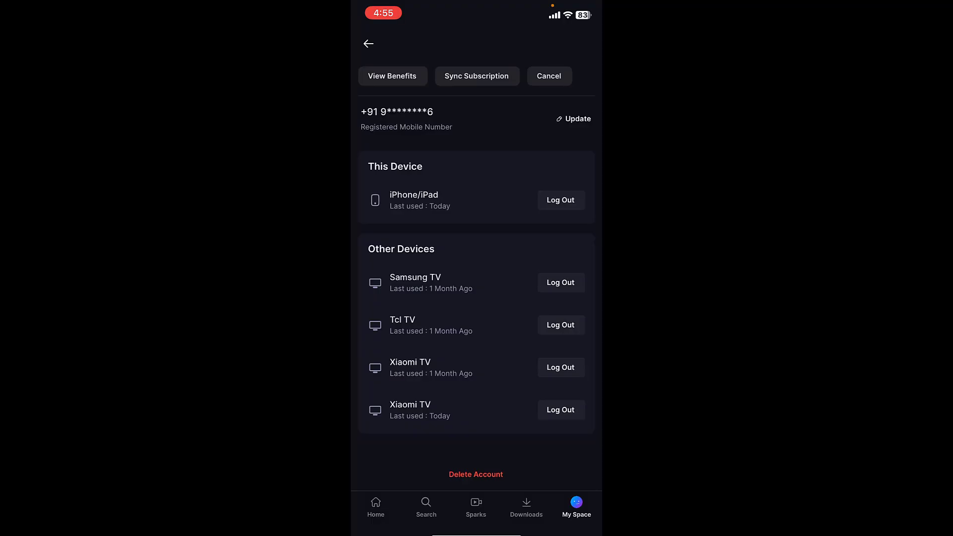
pyautogui.click(560, 409)
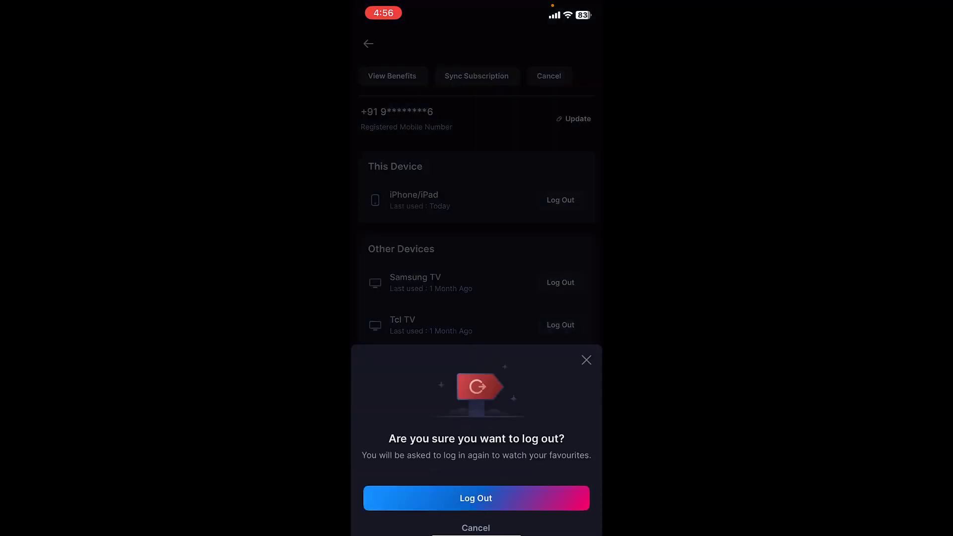